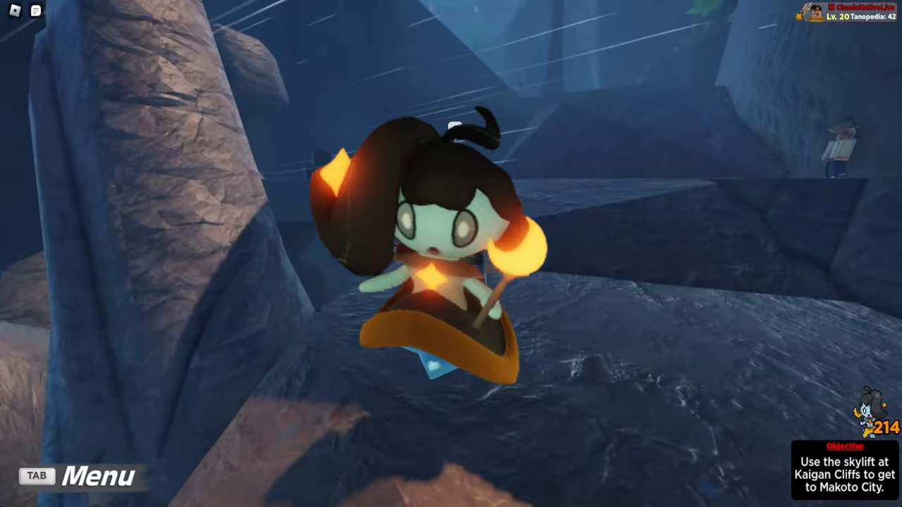
{"action": "key", "text": "tab"}
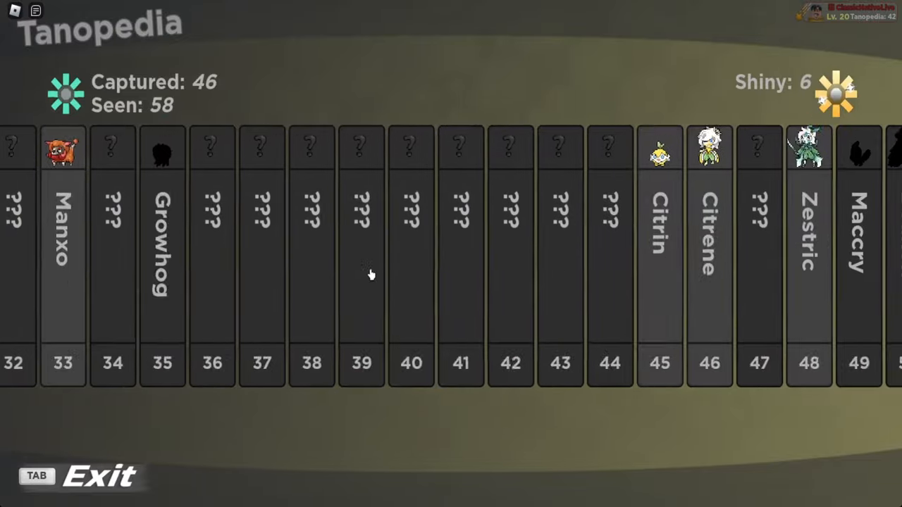
{"action": "scroll", "scroll_direction": "right", "scroll_amount": 3}
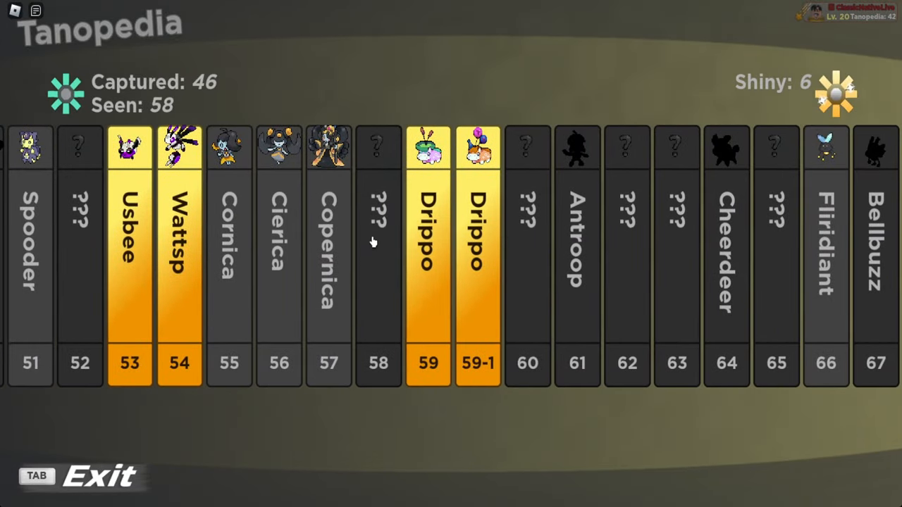
{"action": "mouse_move", "coordinate": [381, 226]}
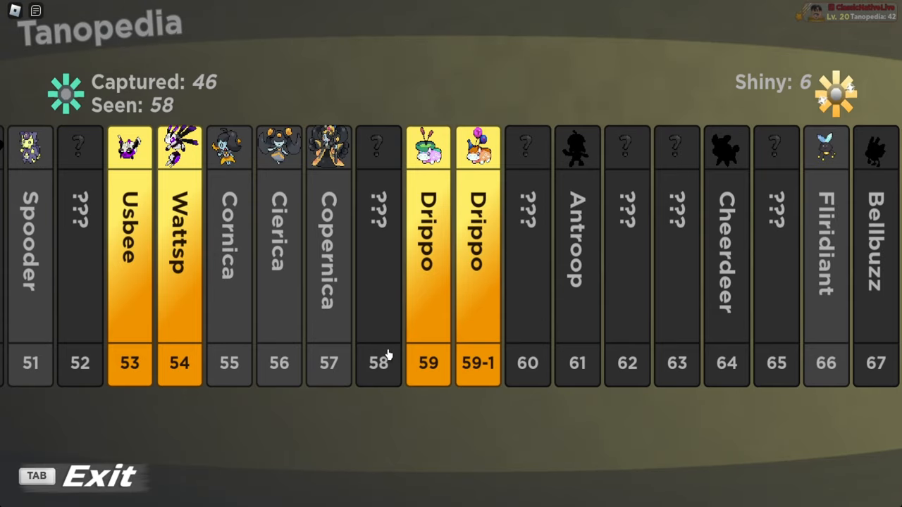
{"action": "key", "text": "Tab"}
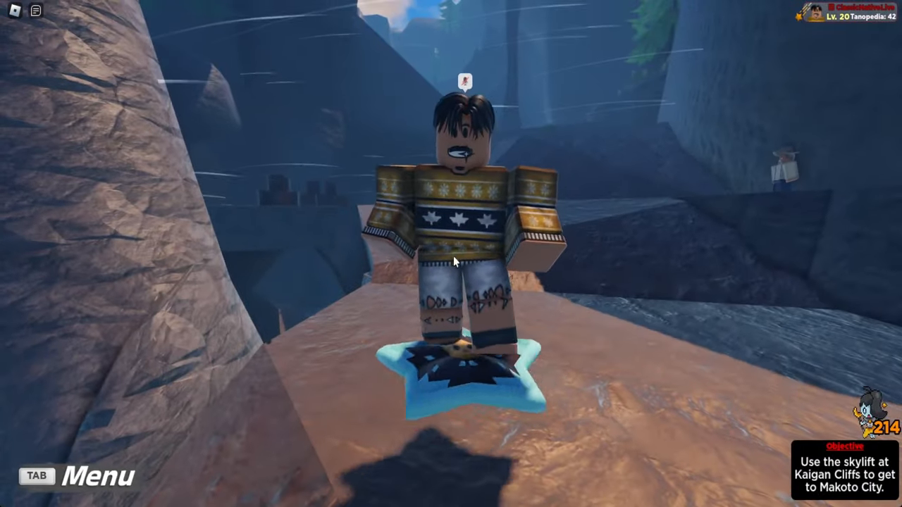